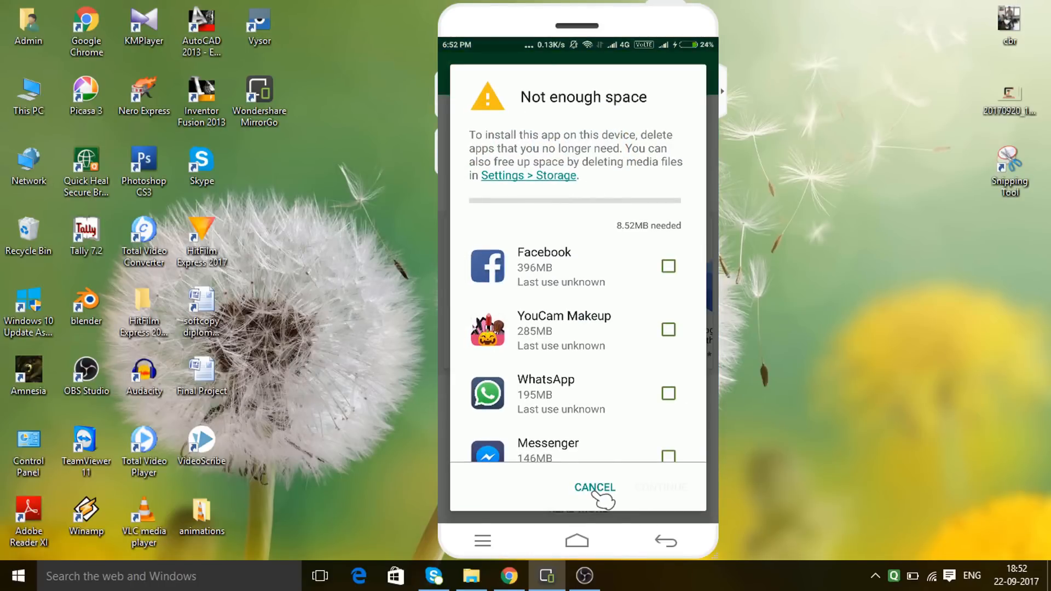
# - Dismiss the not-enough-space warning and start installing Find My Device from Play Store
pyautogui.click(594, 487)
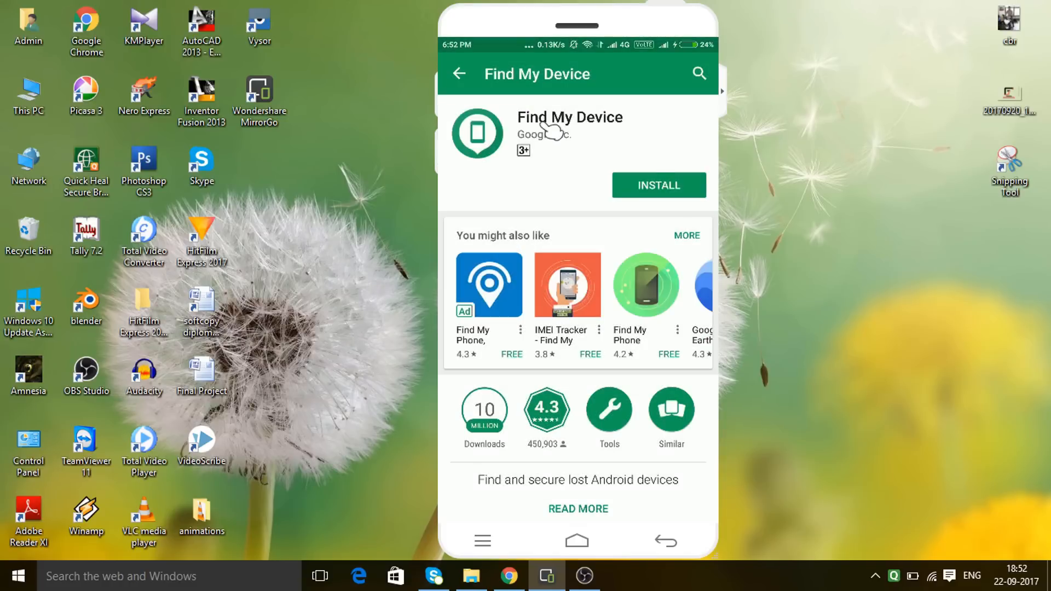
pyautogui.moveTo(684, 191)
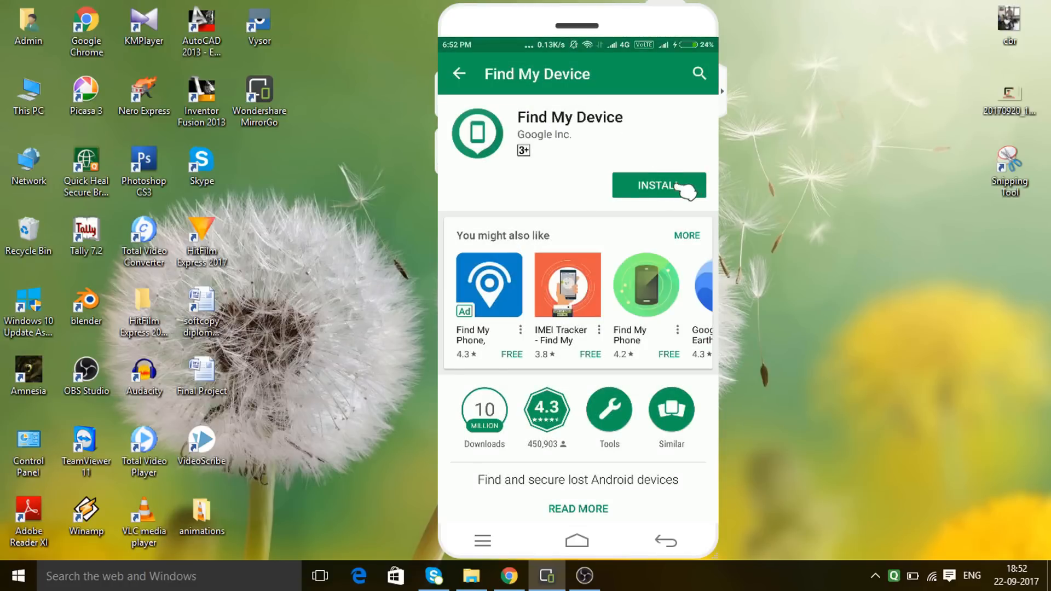
pyautogui.click(658, 185)
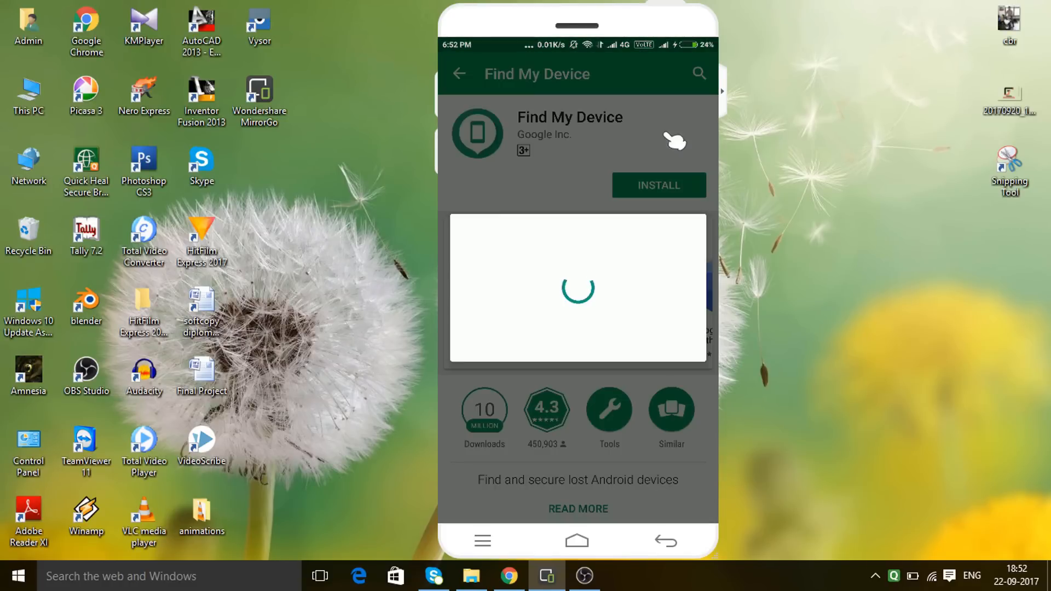
pyautogui.click(657, 185)
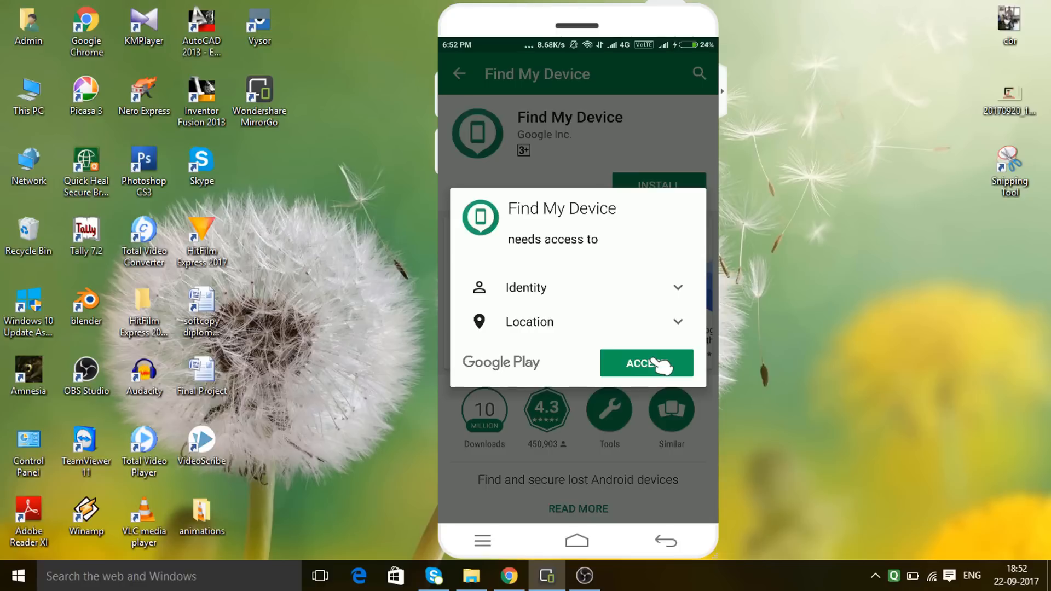
# - Accept Find My Device's identity and location permissions, then go to storage settings
pyautogui.click(645, 364)
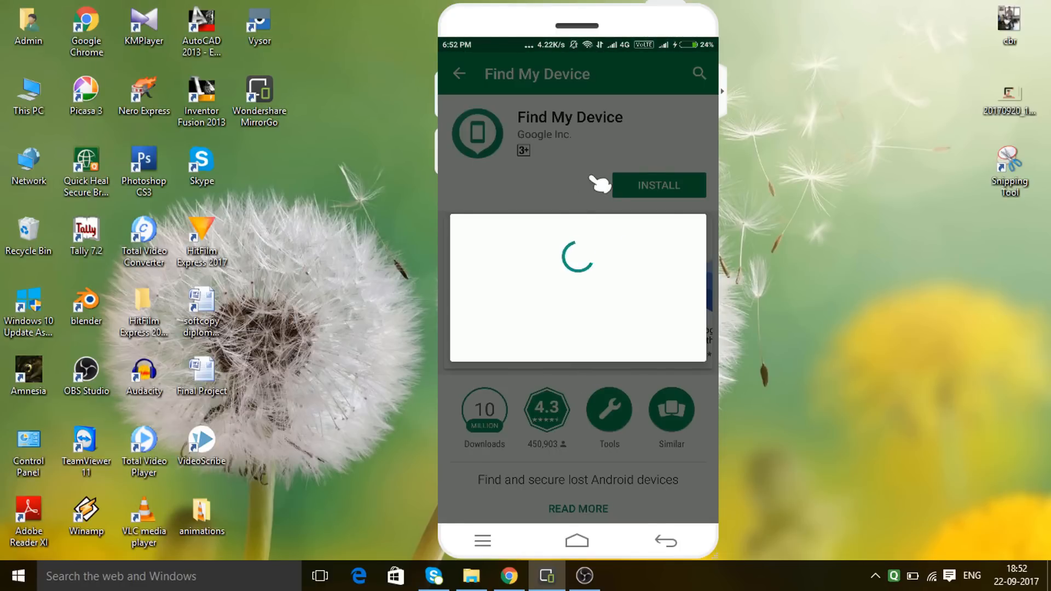
pyautogui.click(658, 185)
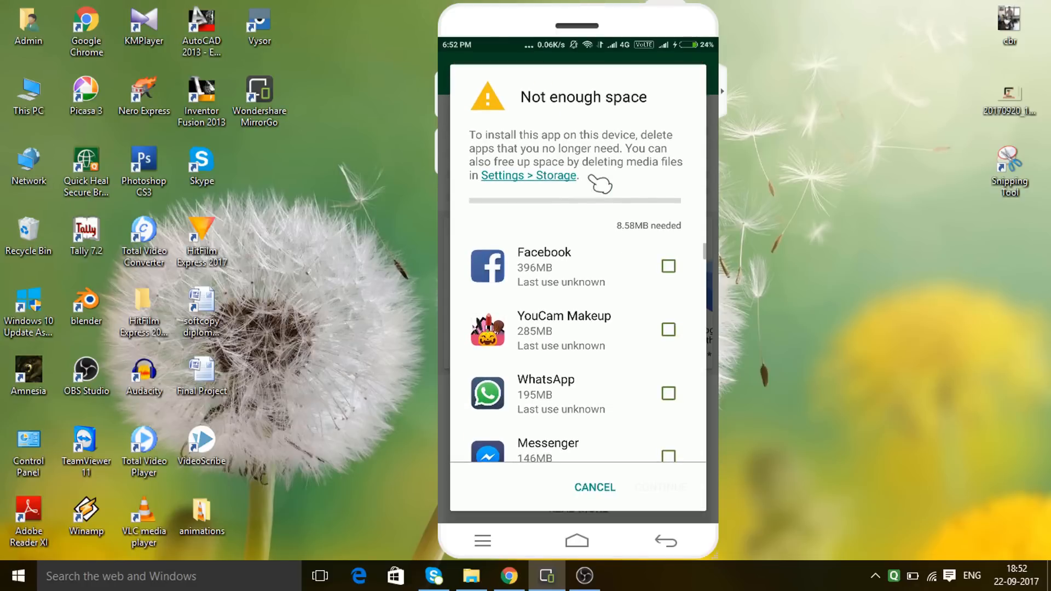
pyautogui.click(593, 487)
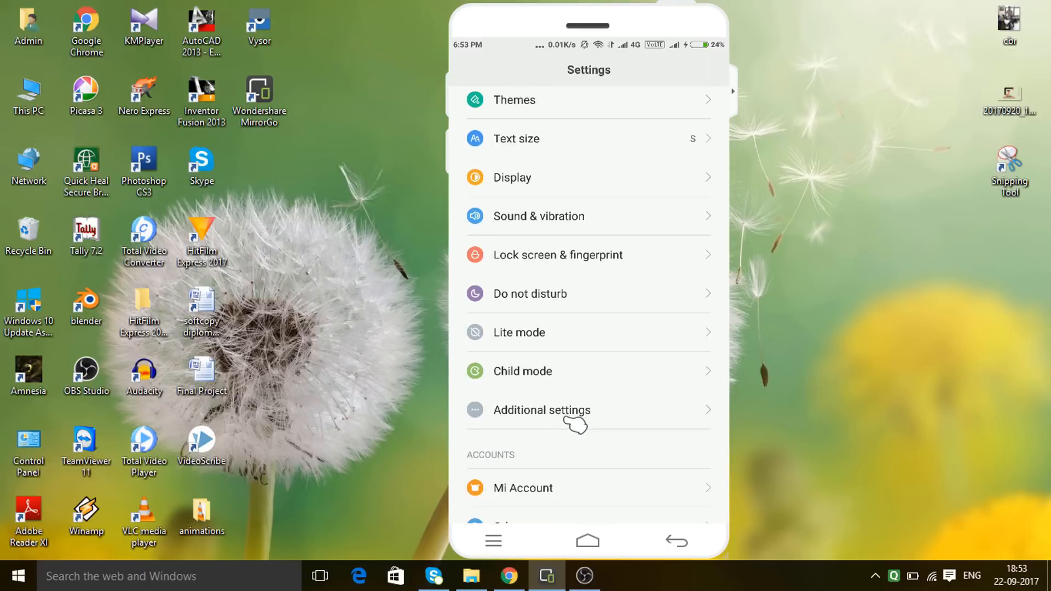
# - Activate Find My Device under Additional settings > Privacy > Device administrators
pyautogui.click(542, 410)
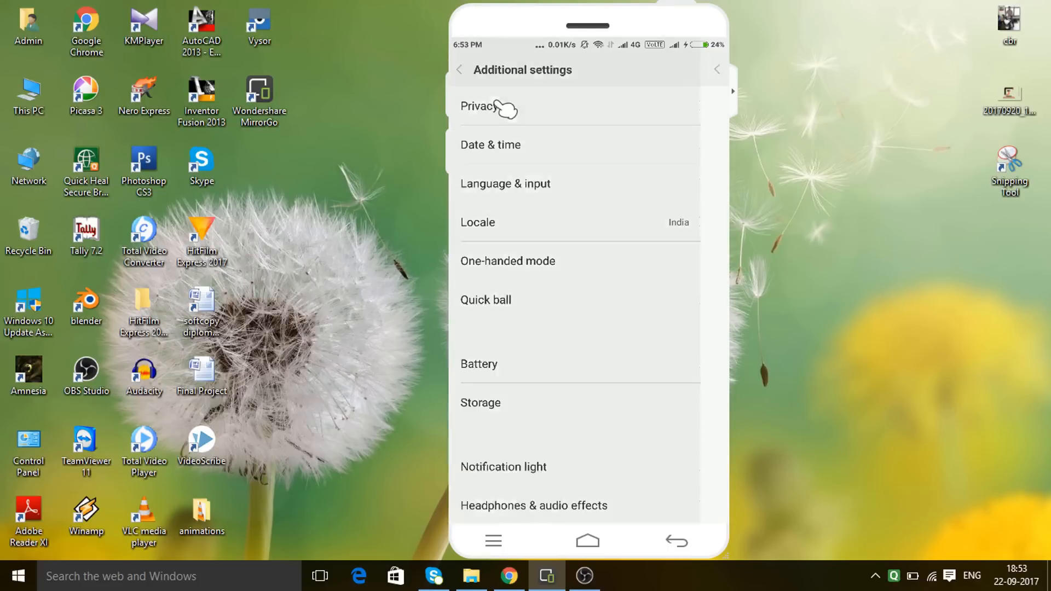
pyautogui.click(480, 106)
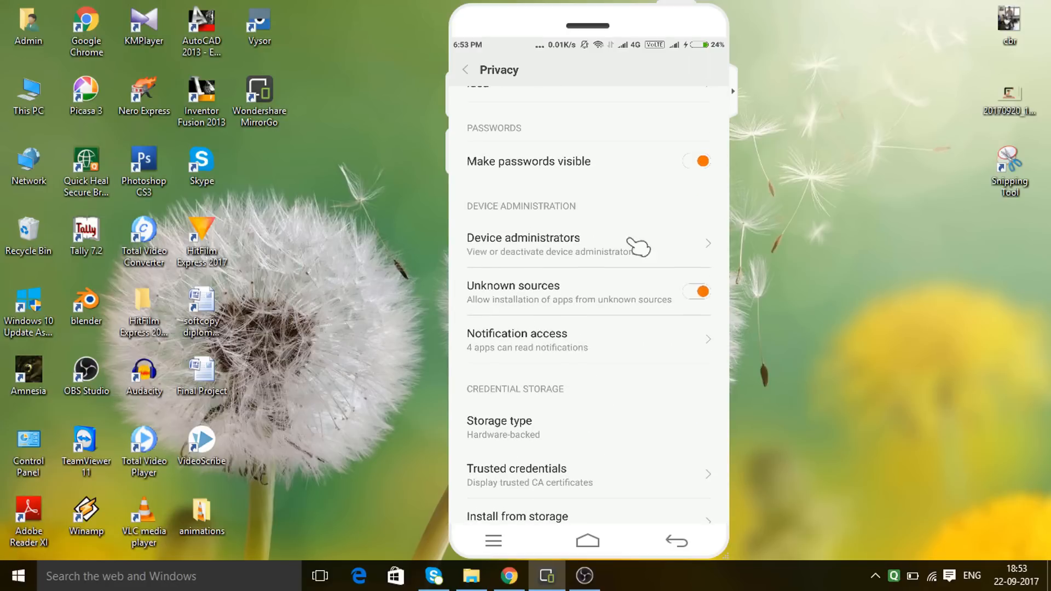
pyautogui.moveTo(549, 252)
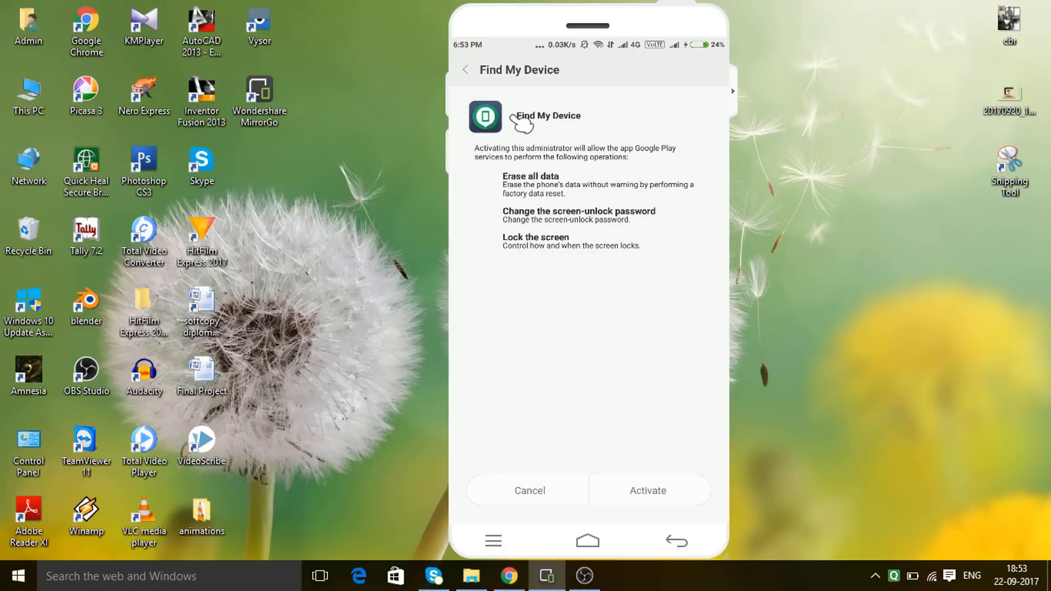
pyautogui.moveTo(665, 490)
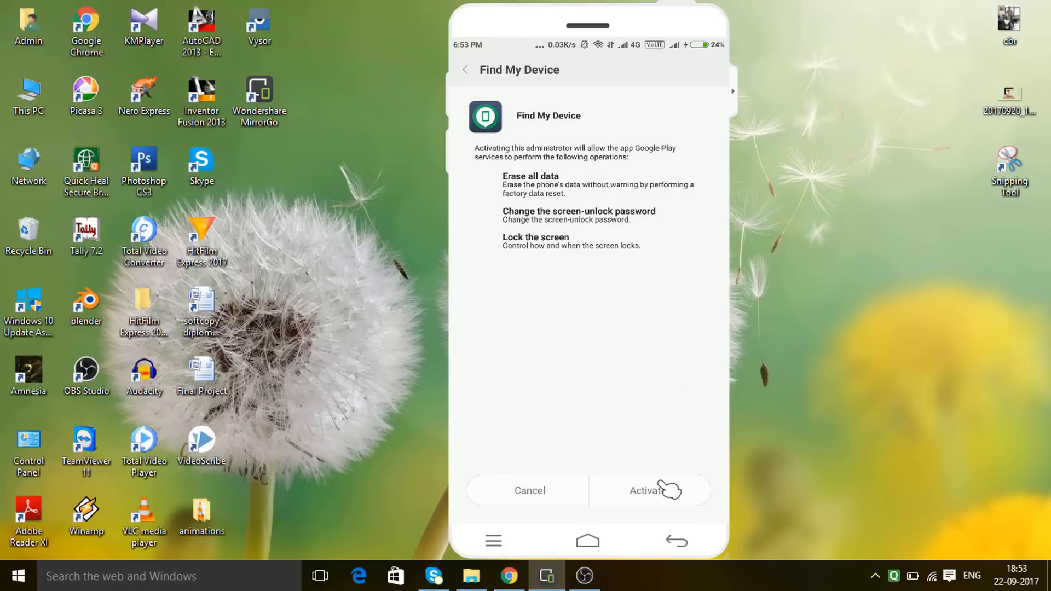
pyautogui.click(646, 490)
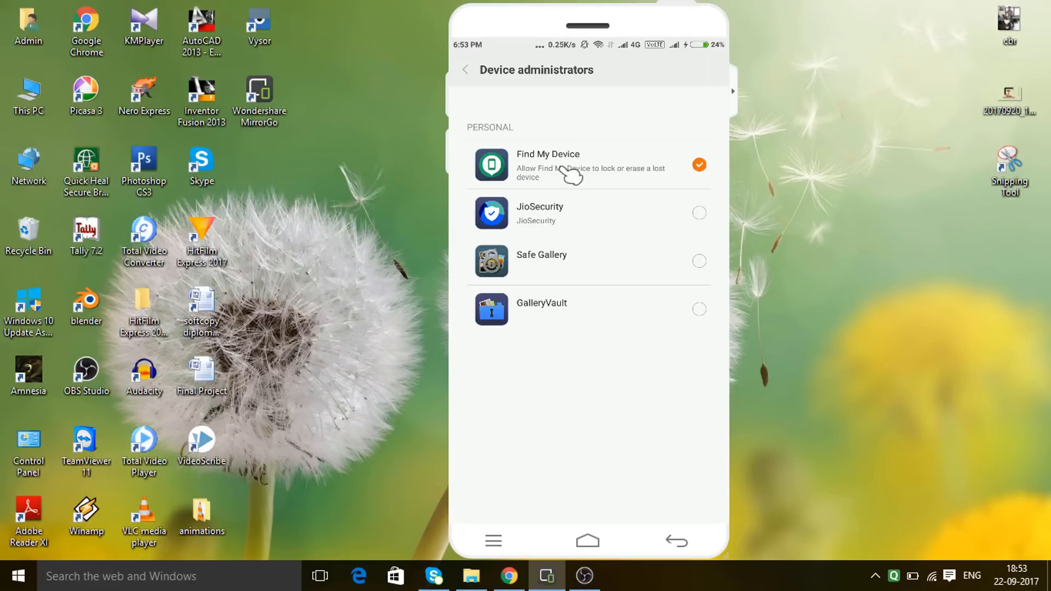
pyautogui.moveTo(594, 284)
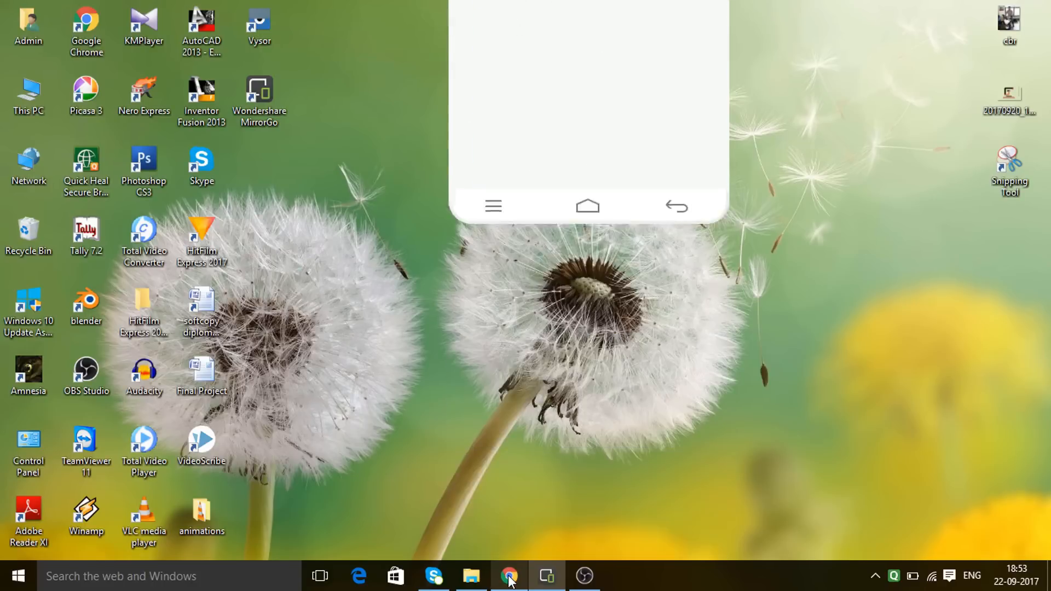
# - Open Chrome full-screen and search Google for 'find my device'
pyautogui.click(508, 575)
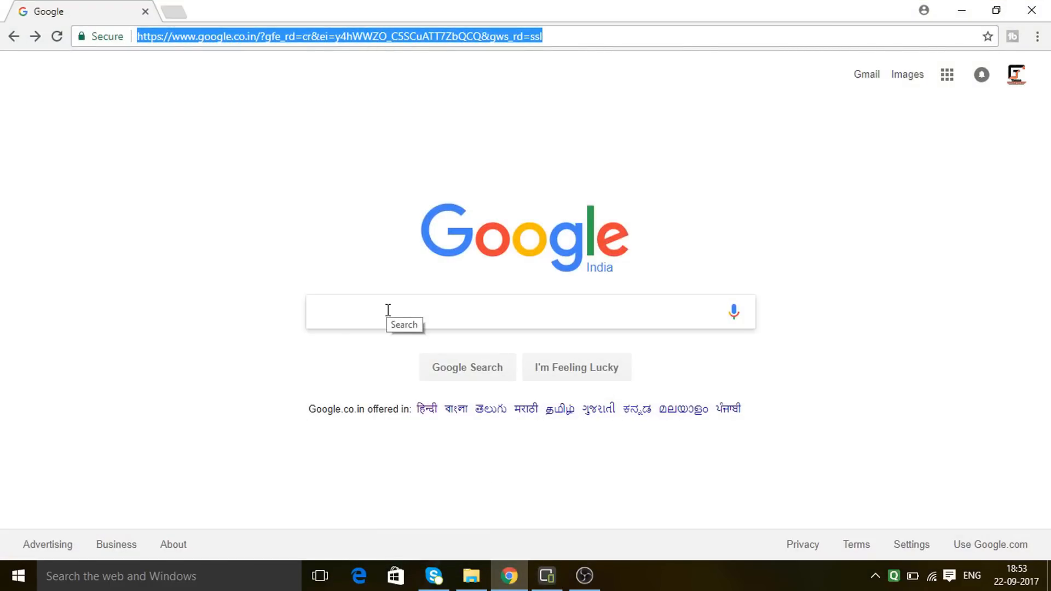
pyautogui.press('F11')
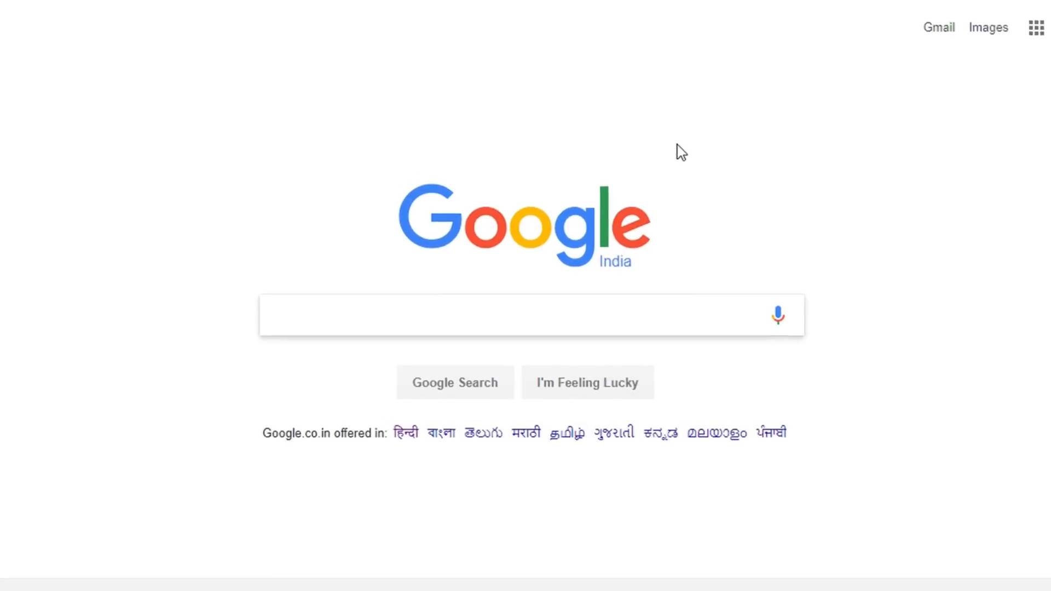
pyautogui.write('find my d')
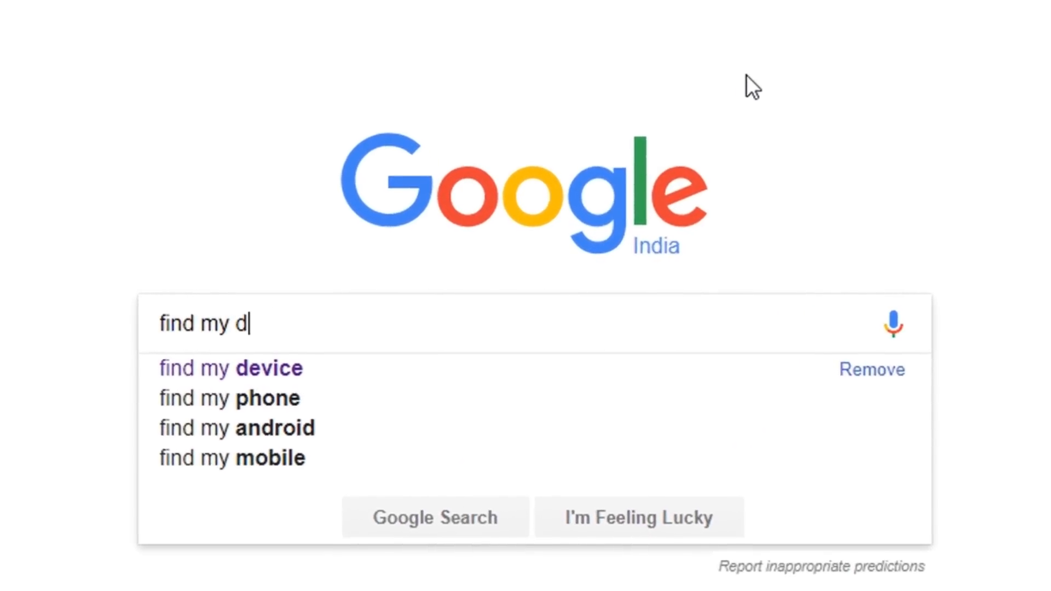
pyautogui.write('evice')
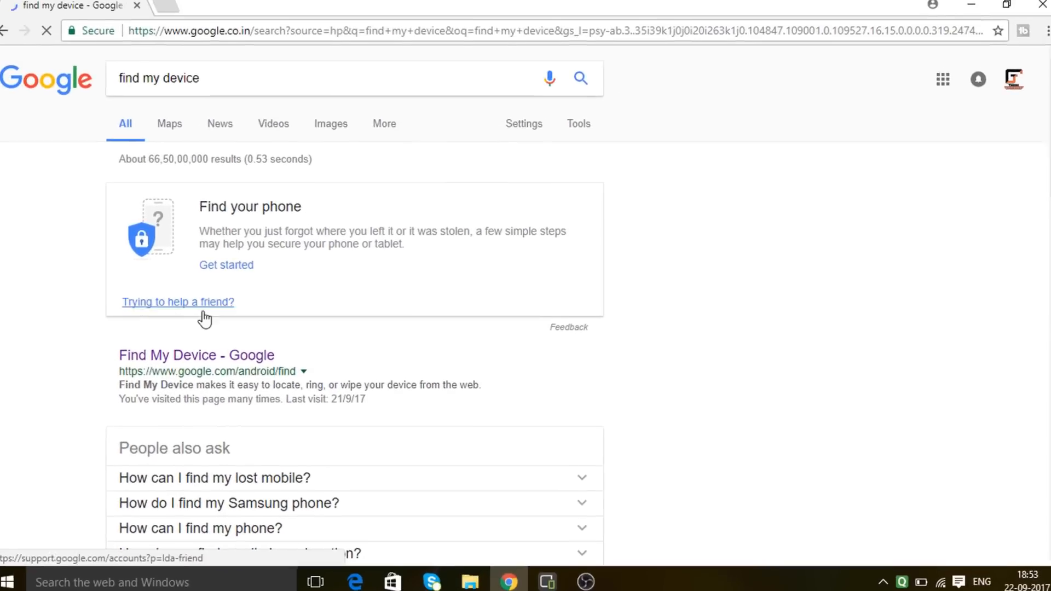
pyautogui.scroll(-3)
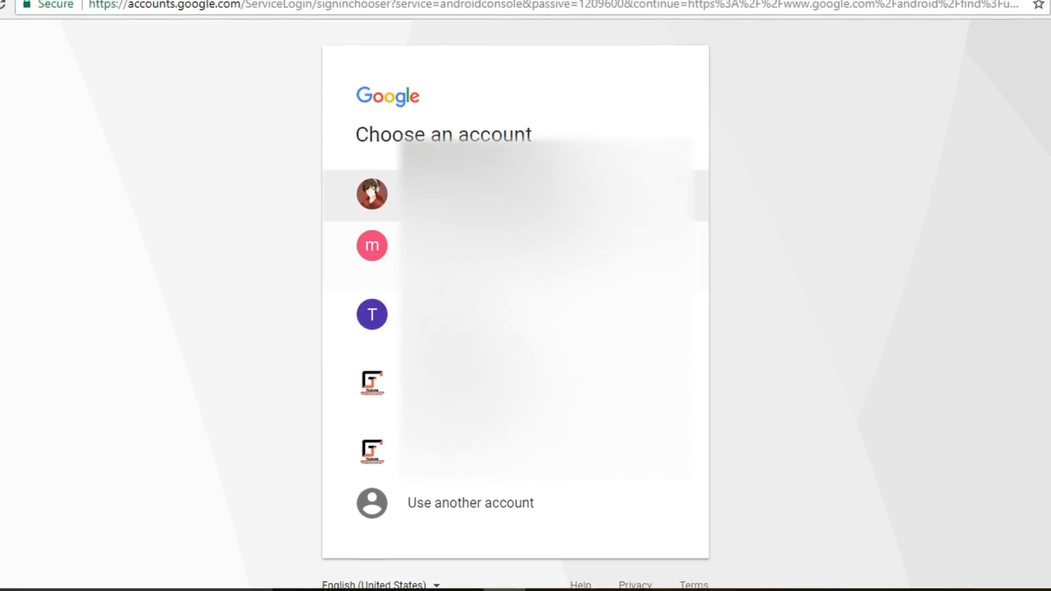
# - Choose the Google account and submit its password to open the Find My Device map
pyautogui.click(371, 194)
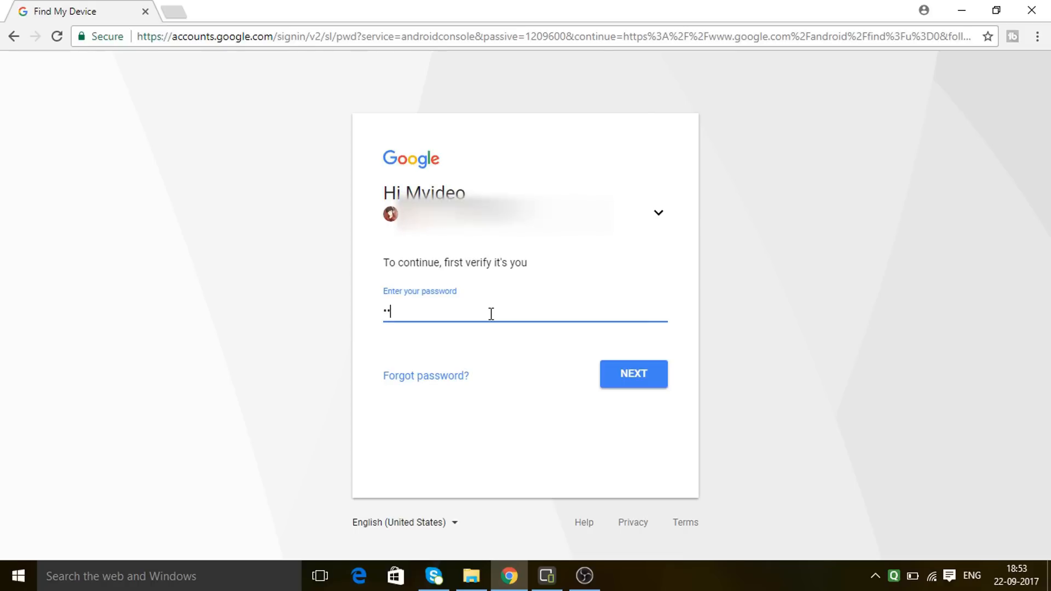
pyautogui.write('password')
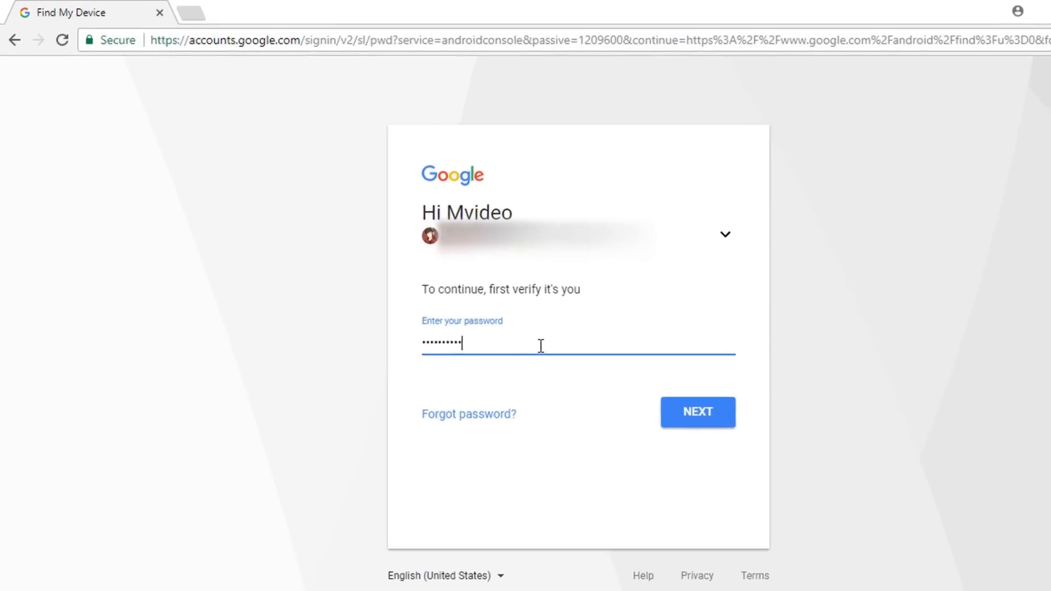
pyautogui.click(697, 412)
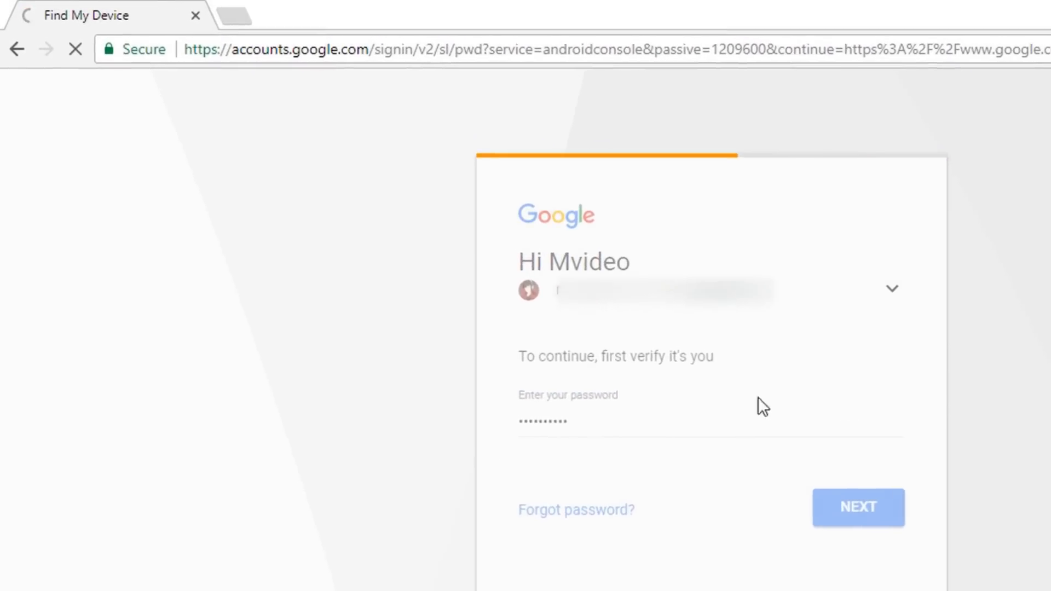
pyautogui.click(858, 507)
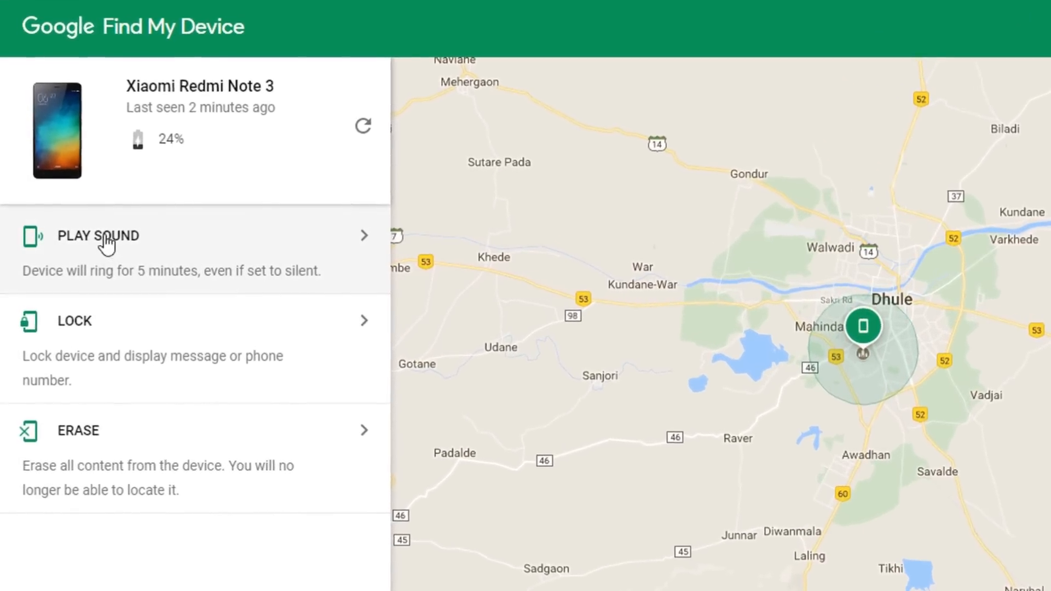
pyautogui.moveTo(110, 387)
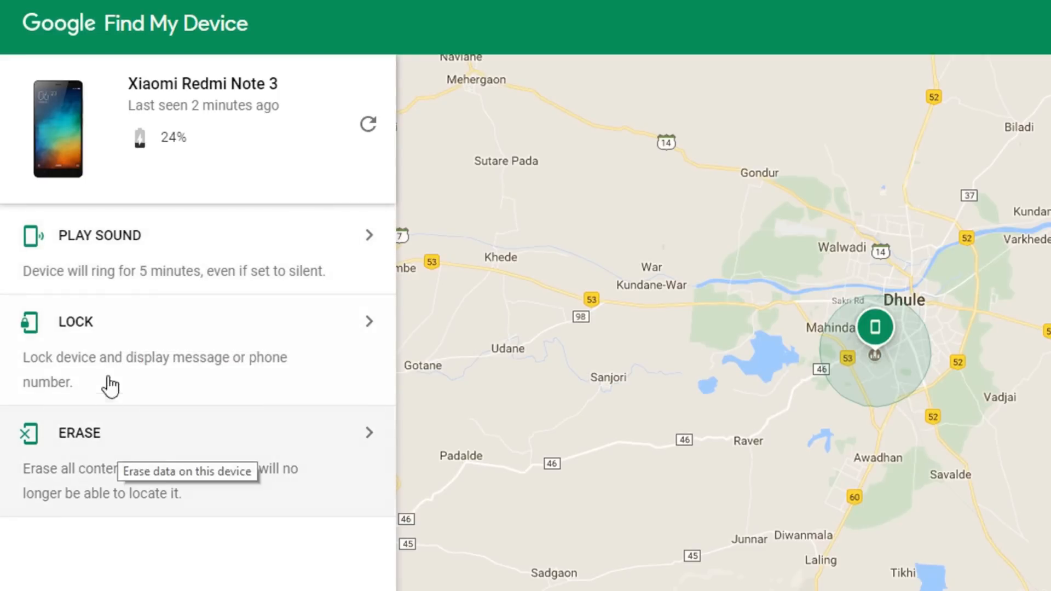
pyautogui.moveTo(121, 246)
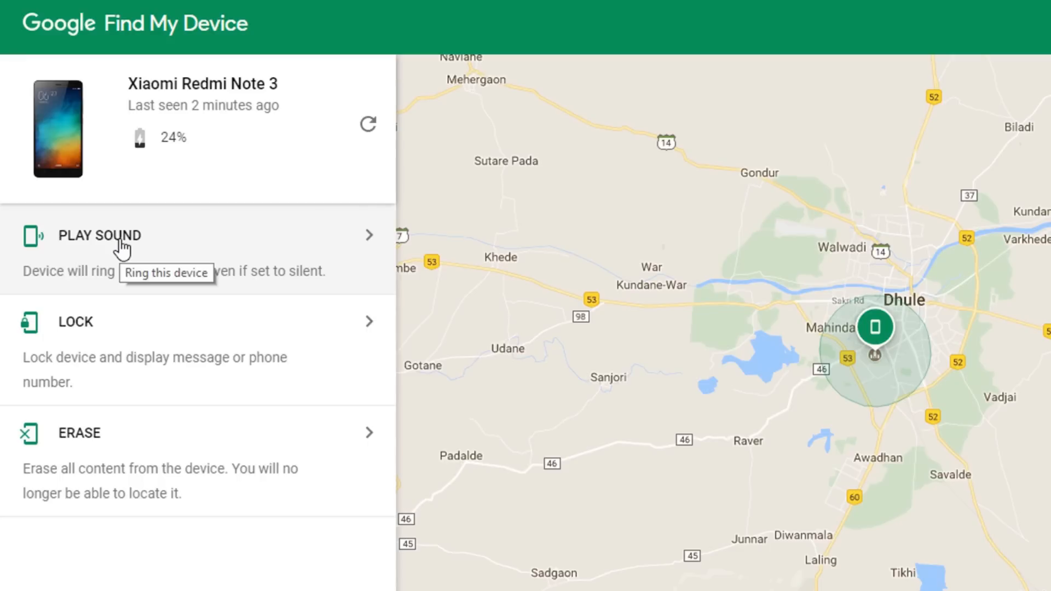
pyautogui.moveTo(134, 254)
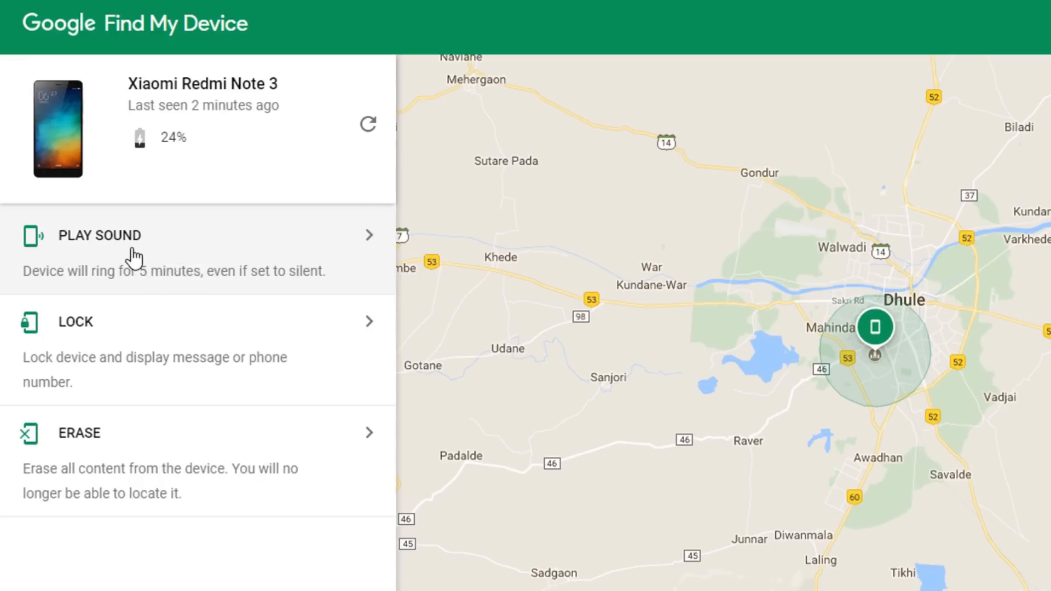
pyautogui.moveTo(138, 339)
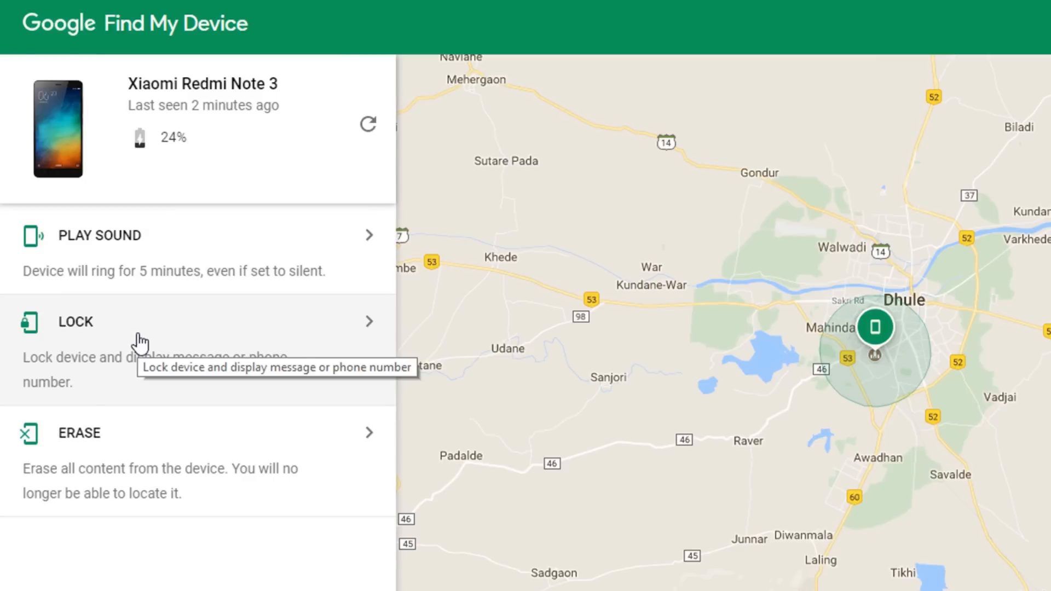
pyautogui.moveTo(117, 332)
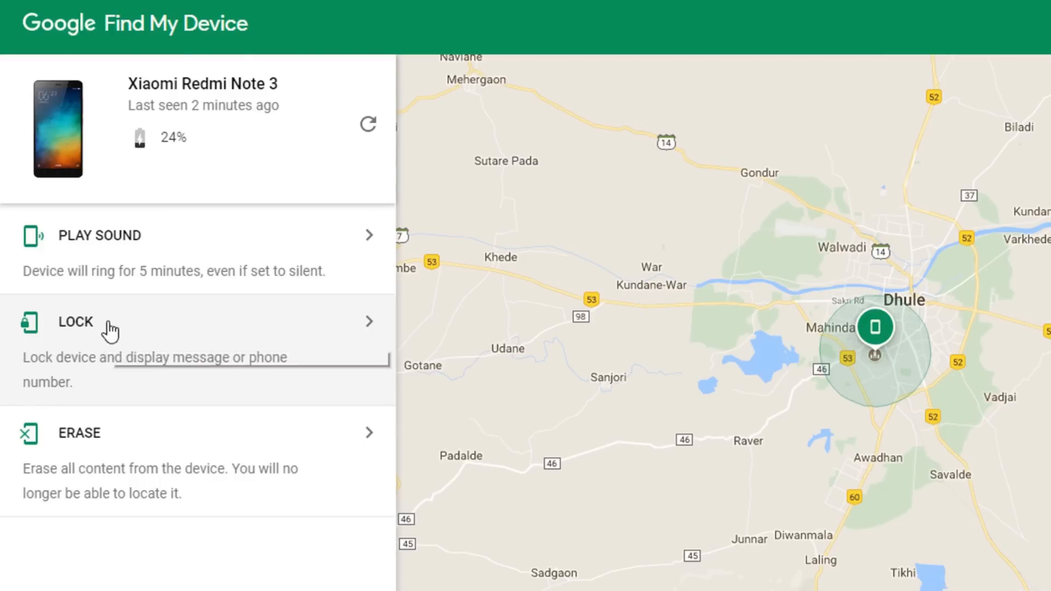
pyautogui.moveTo(134, 448)
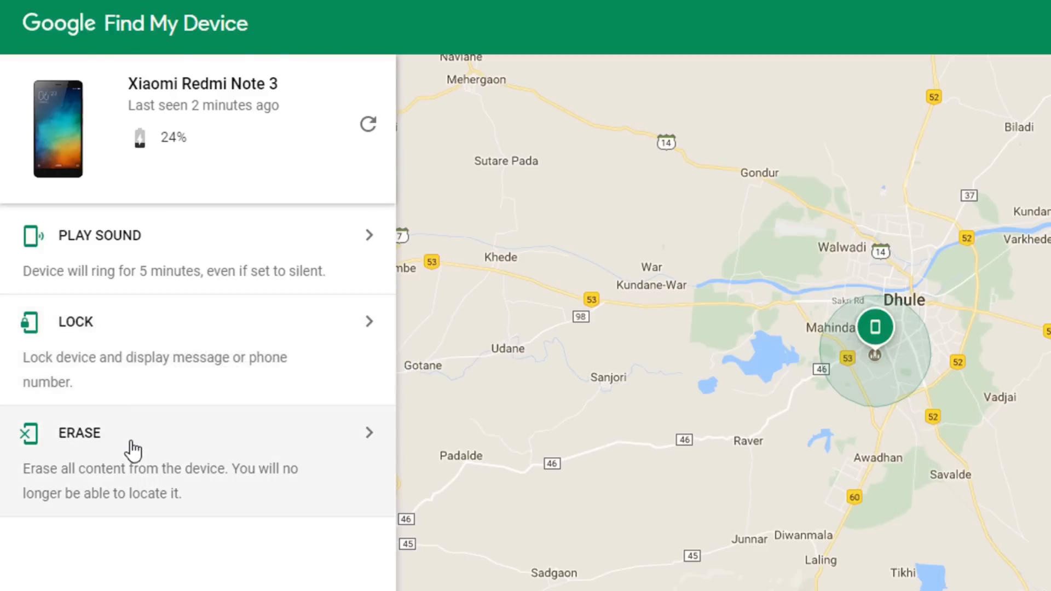
pyautogui.moveTo(132, 443)
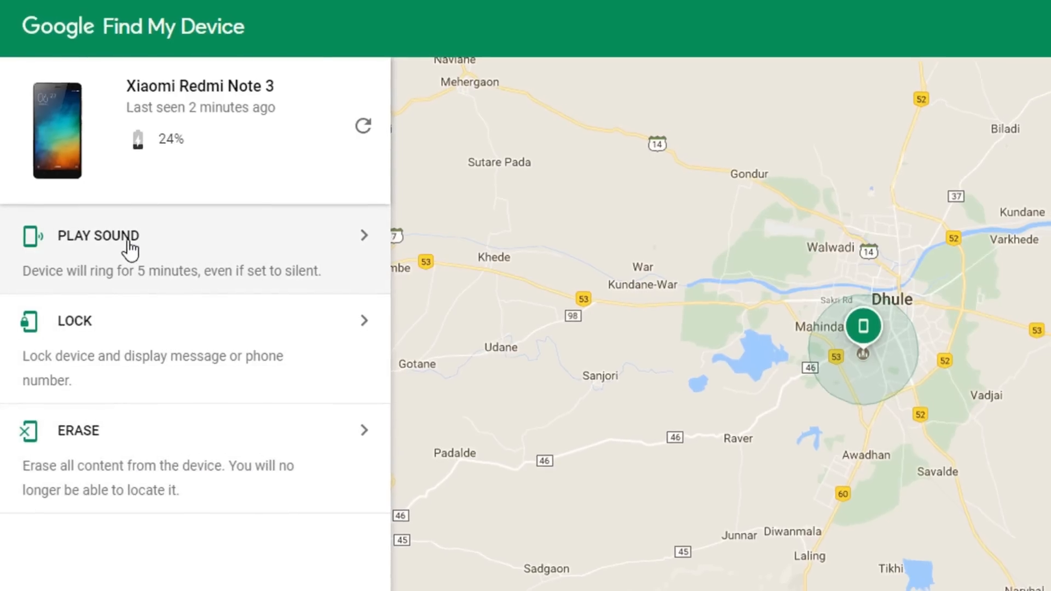
pyautogui.moveTo(110, 381)
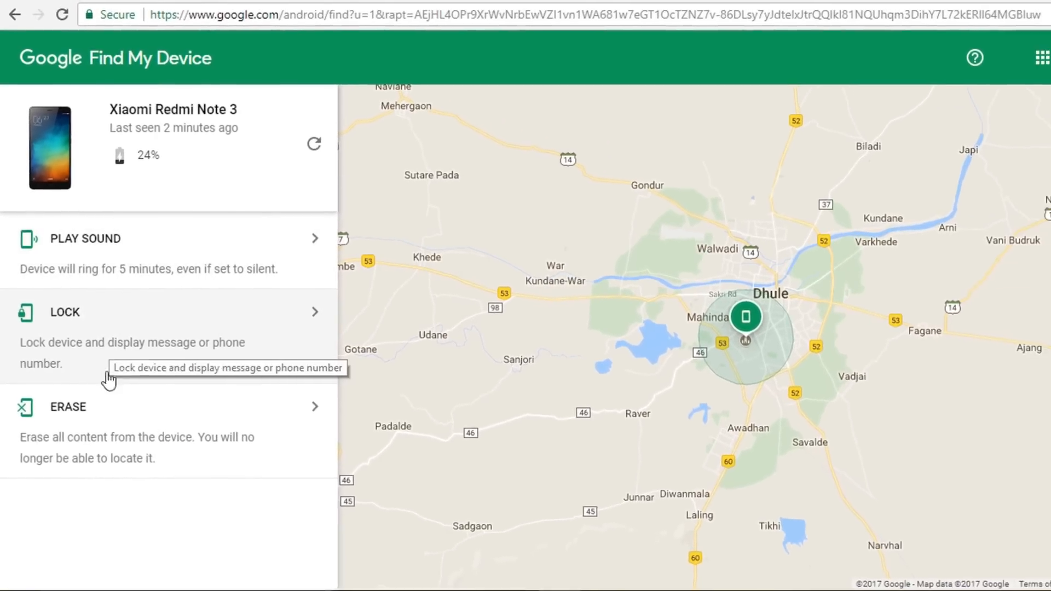